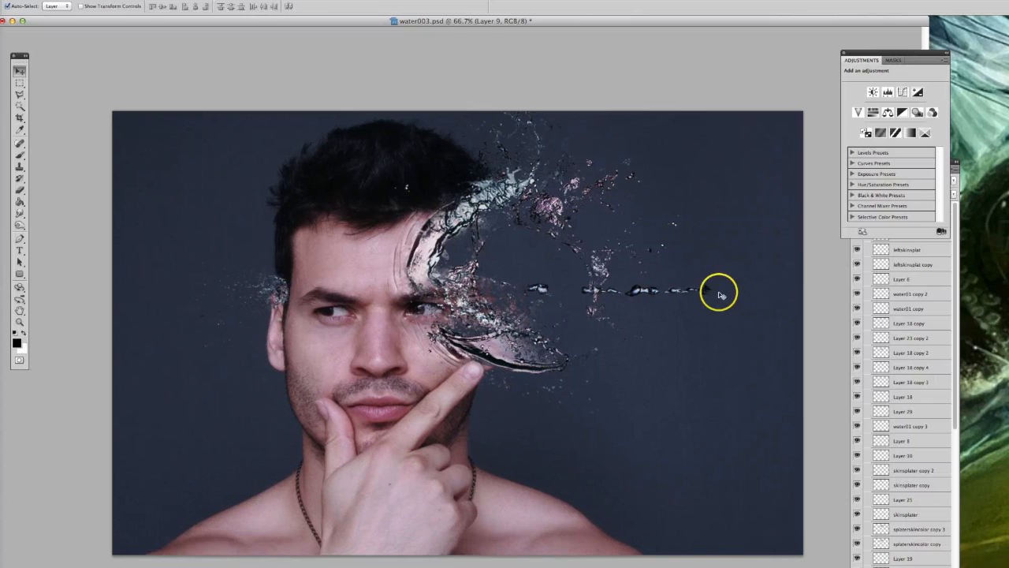
mouse_move(489, 196)
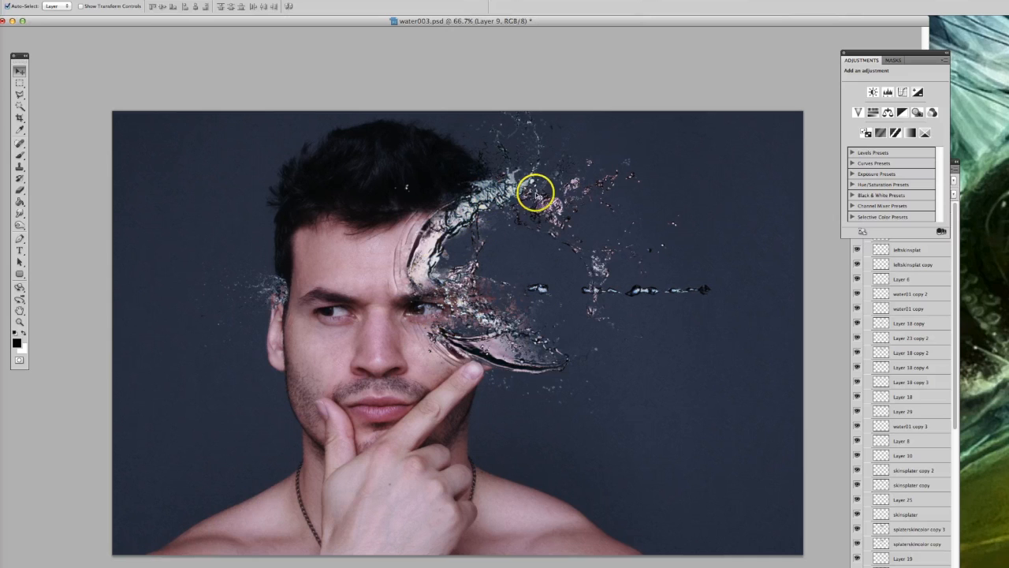
mouse_move(492, 366)
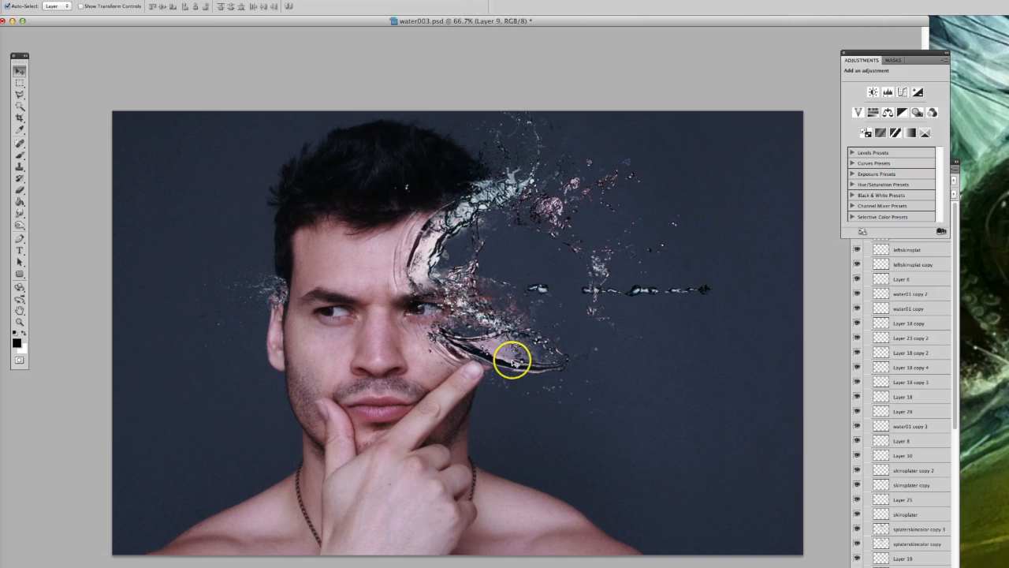
mouse_move(486, 286)
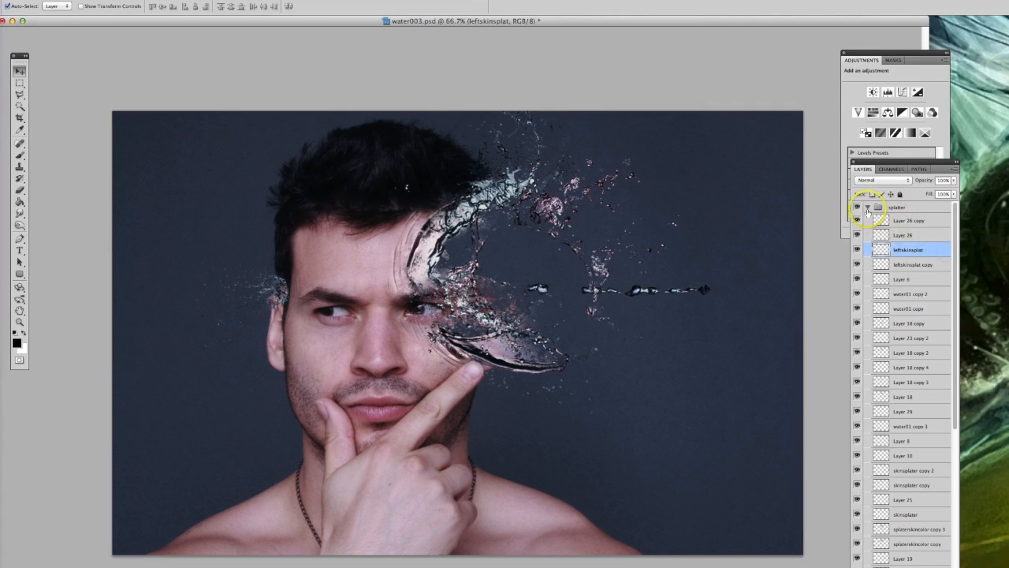
- Toggle the splatter group for comparison, then expand it and review its individual splash layers
click(858, 206)
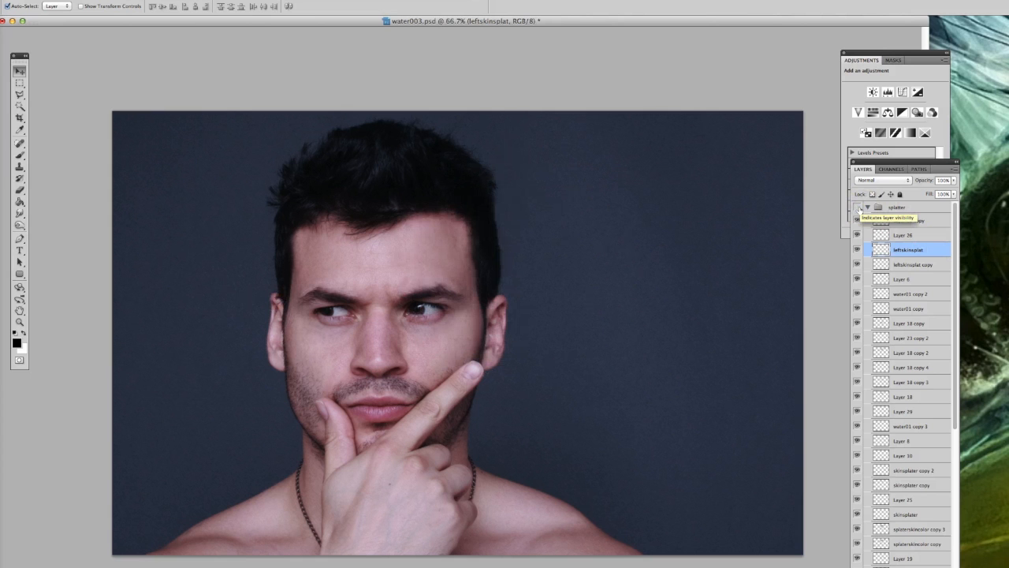
click(858, 207)
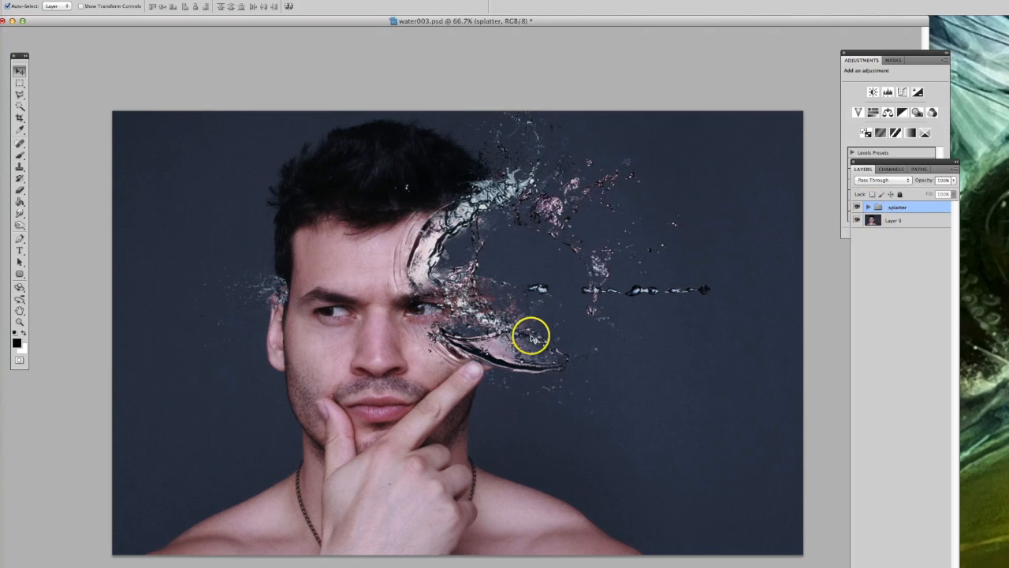
click(867, 203)
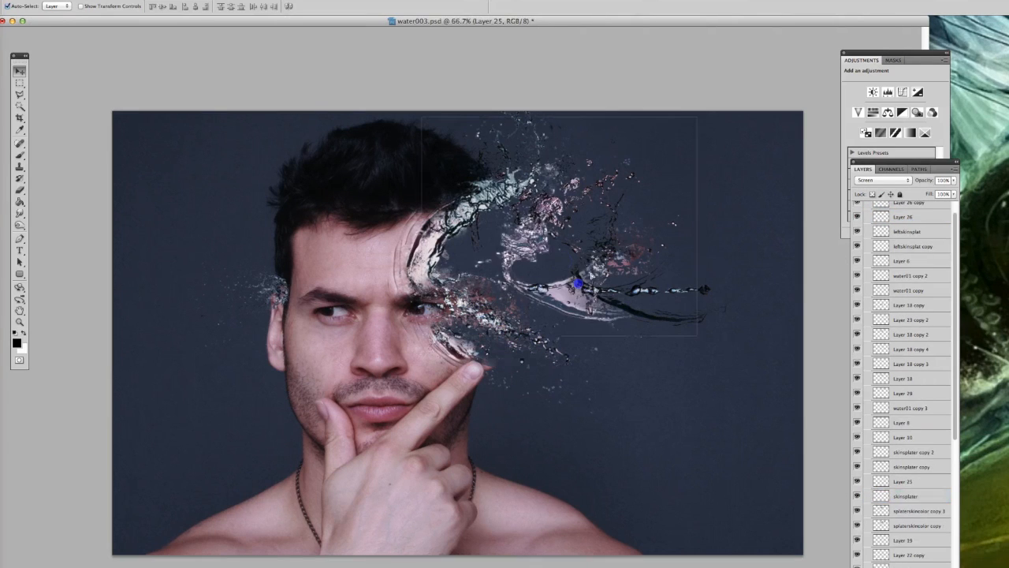
click(911, 335)
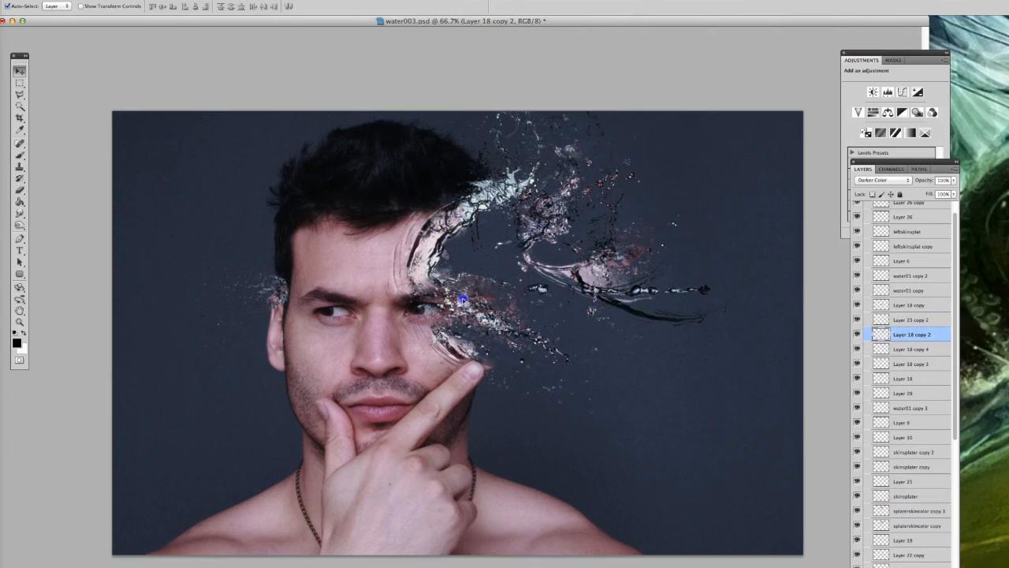
click(907, 385)
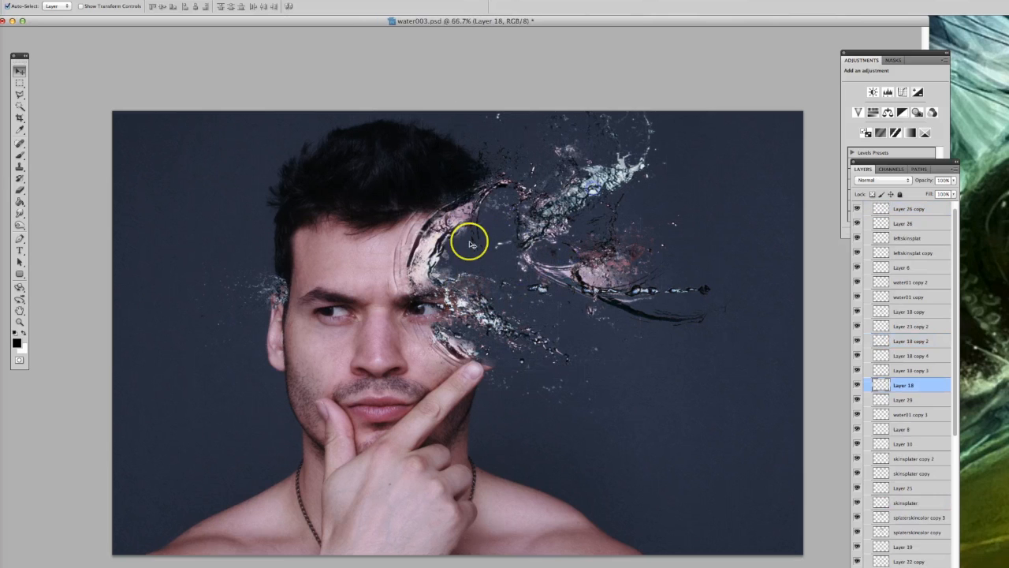
click(908, 312)
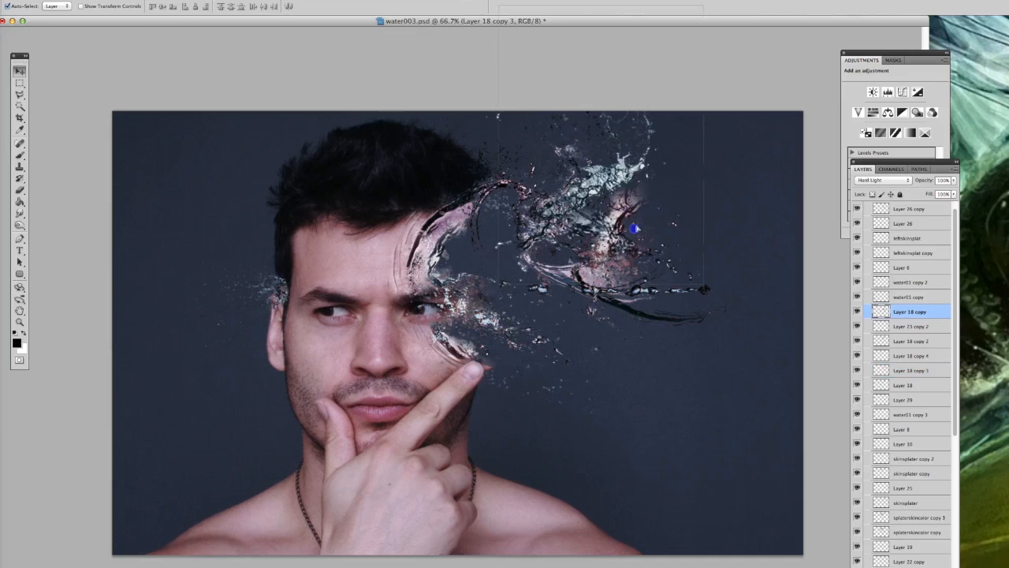
click(902, 495)
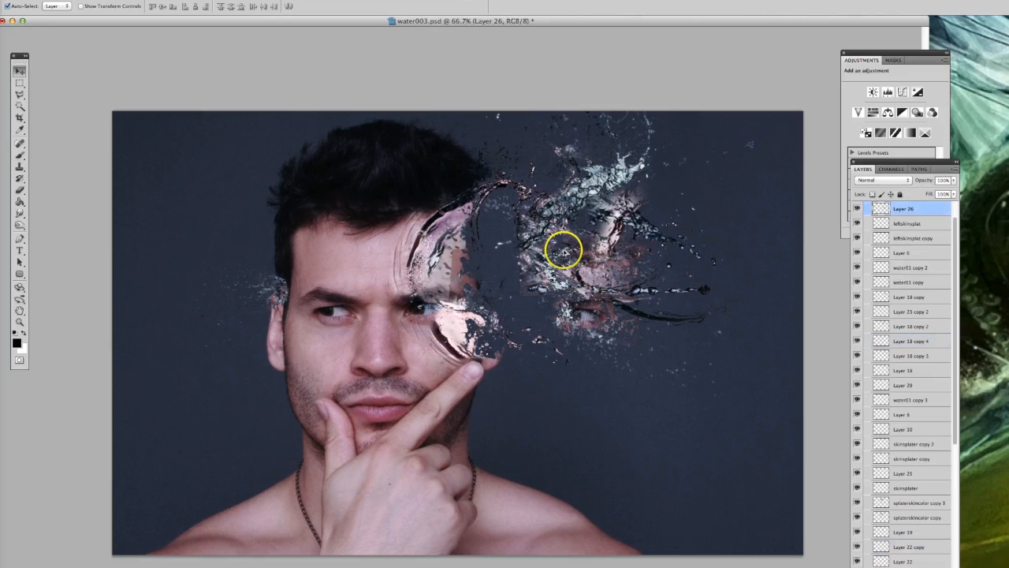
click(911, 340)
text(splatter)
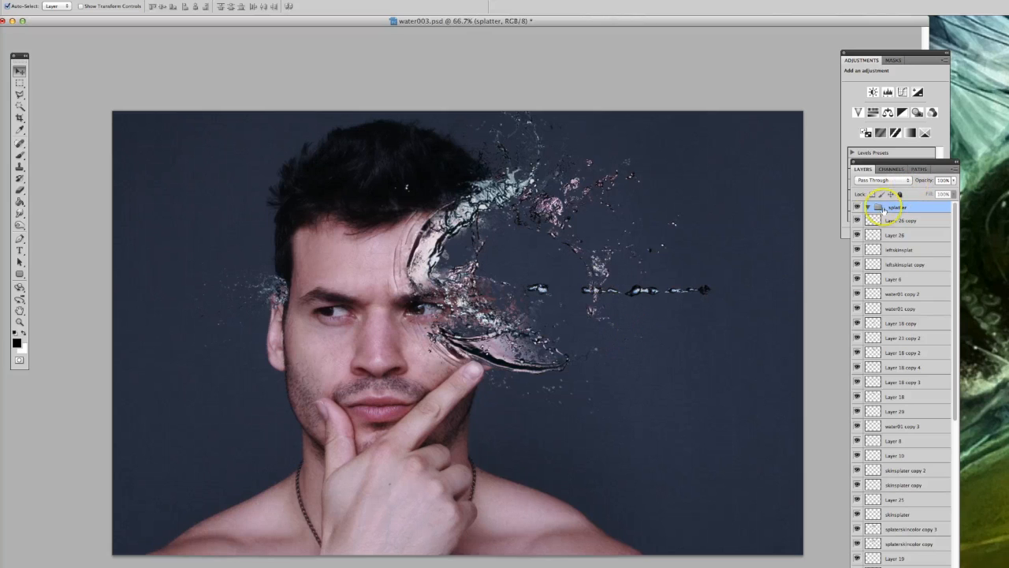
- Collapse the splatter group and hide it, leaving only the plain portrait visible
click(857, 217)
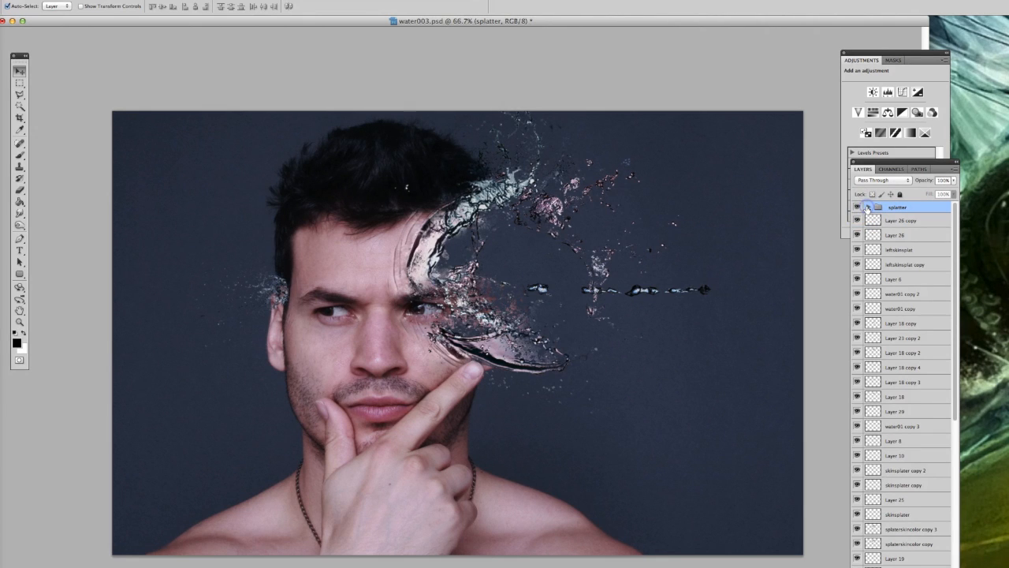
click(866, 206)
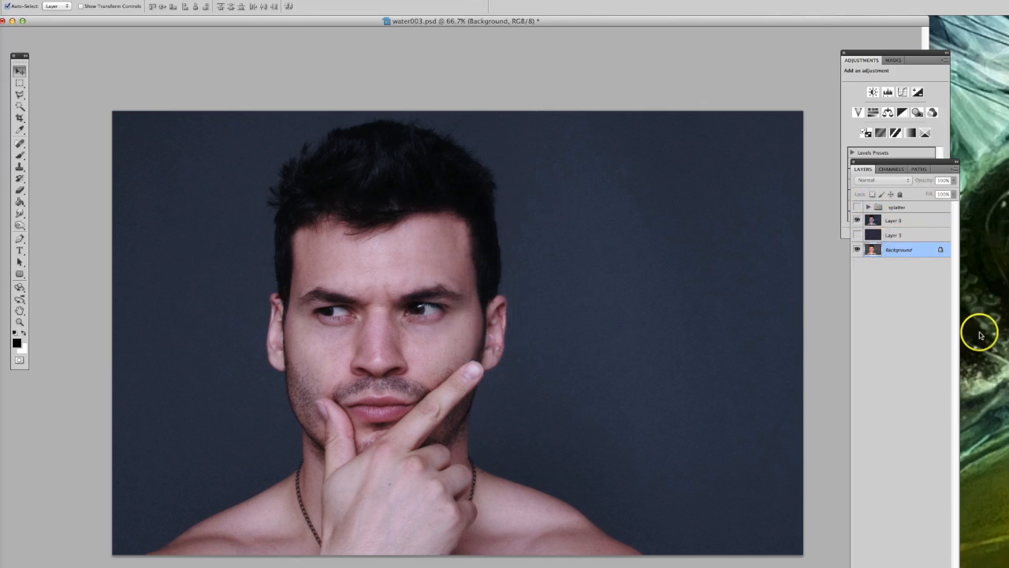
- Convert the background to a regular layer, add an empty layer above the portrait and choose a splatter brush
click(898, 235)
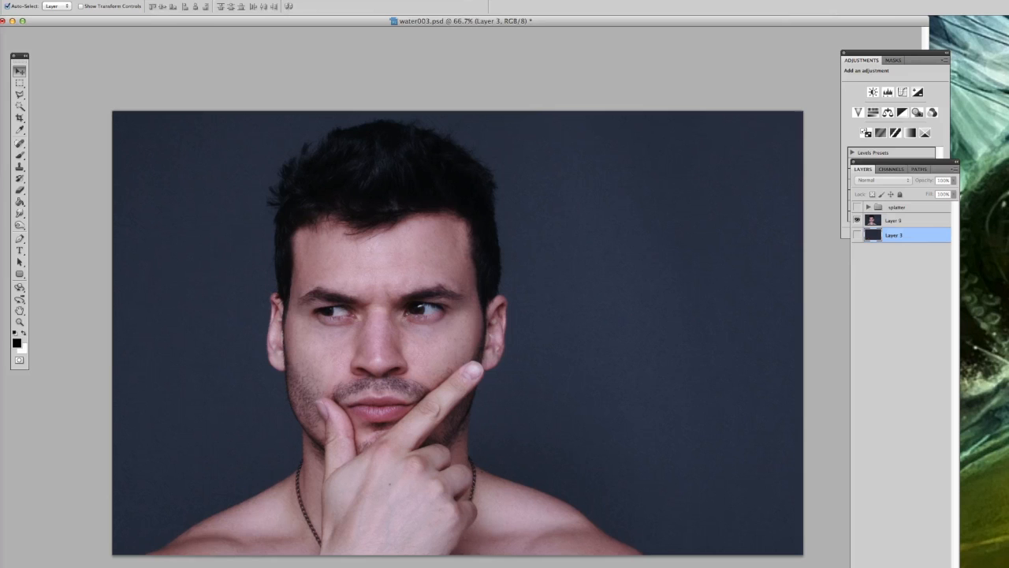
click(858, 234)
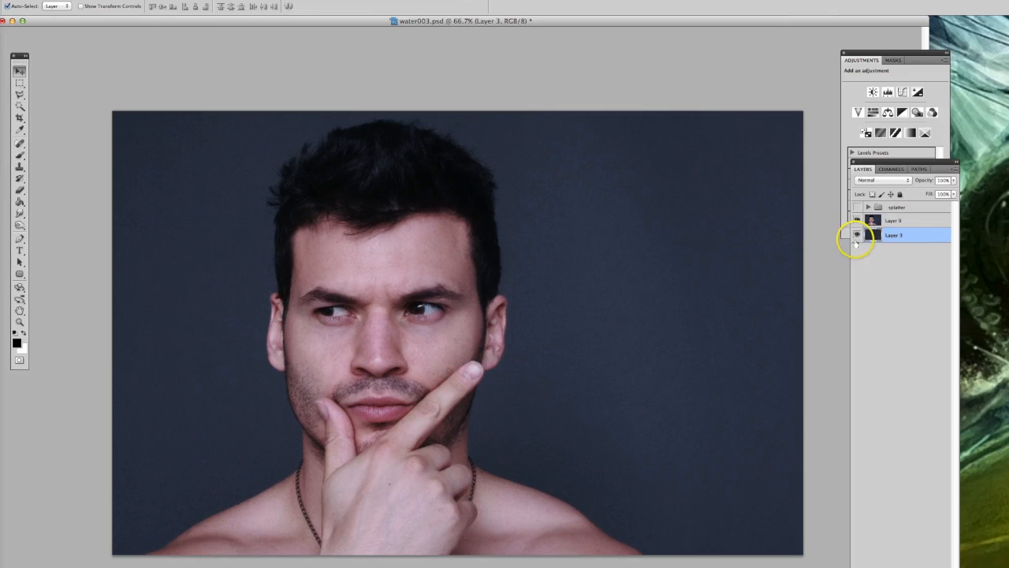
click(856, 235)
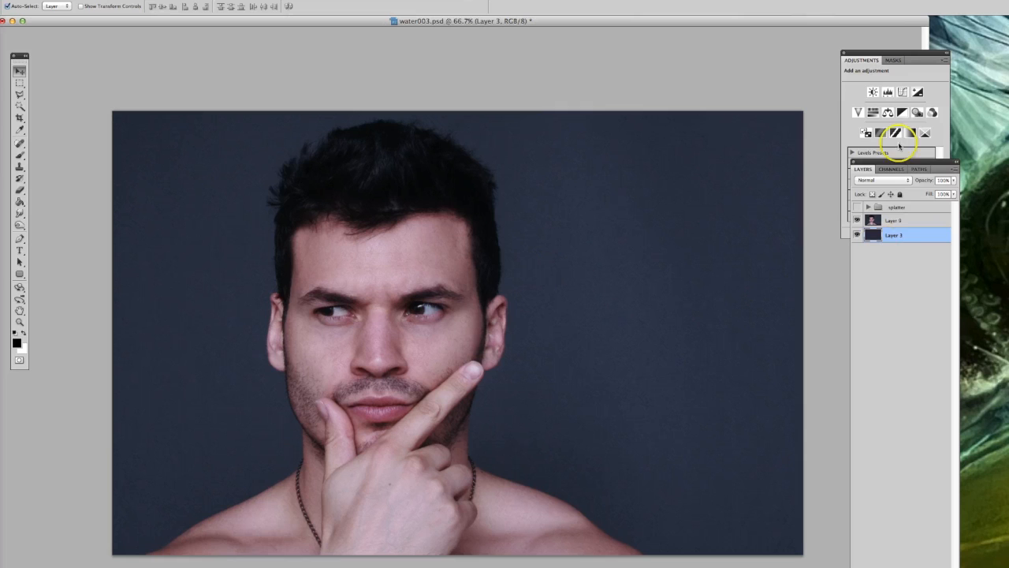
click(896, 221)
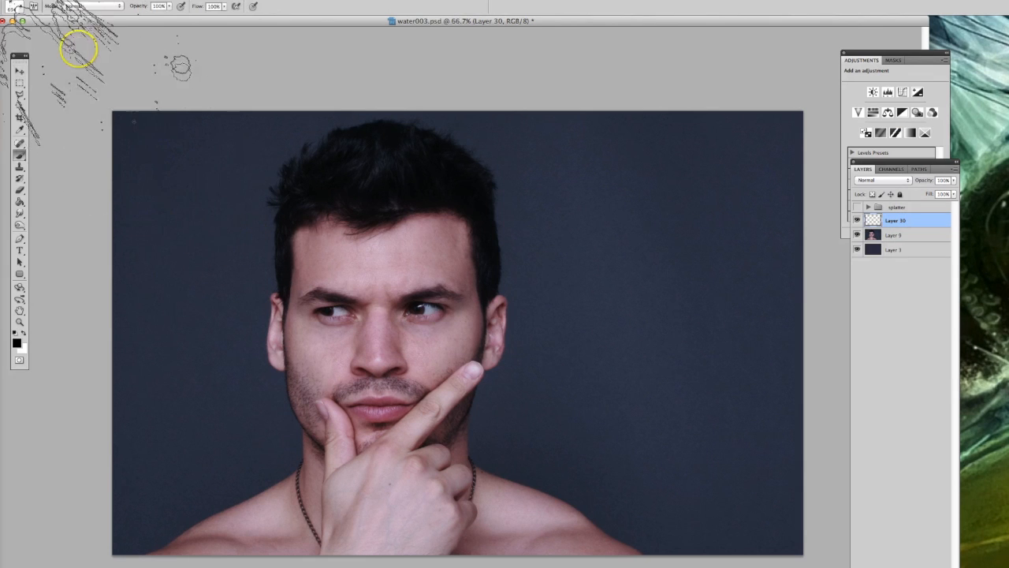
click(12, 6)
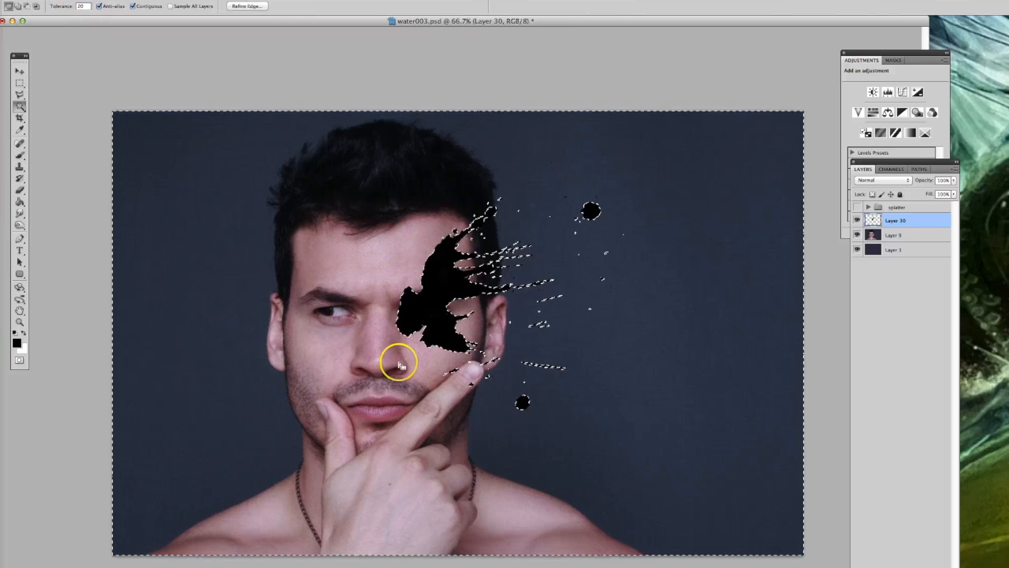
mouse_move(354, 174)
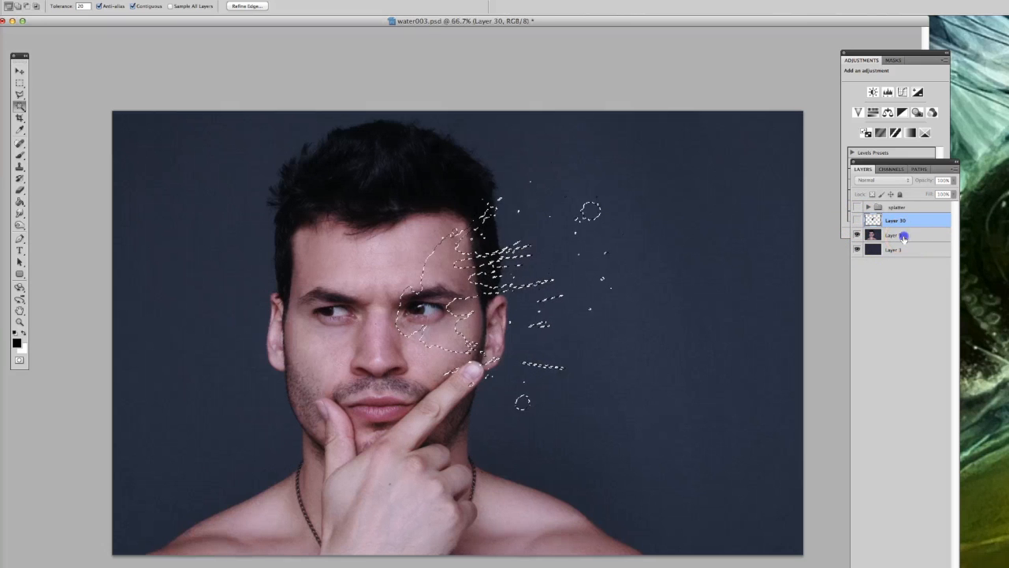
- Select the portrait layer so the splatter-shaped selection can be copied from it
click(896, 235)
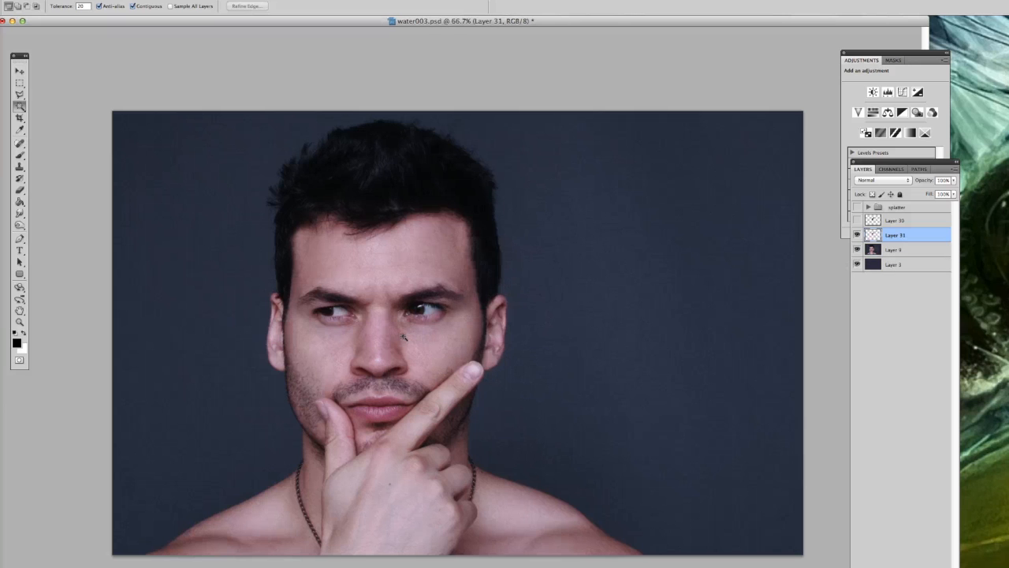
- Show the face-fragment layer and the full portrait layer beneath it
click(857, 220)
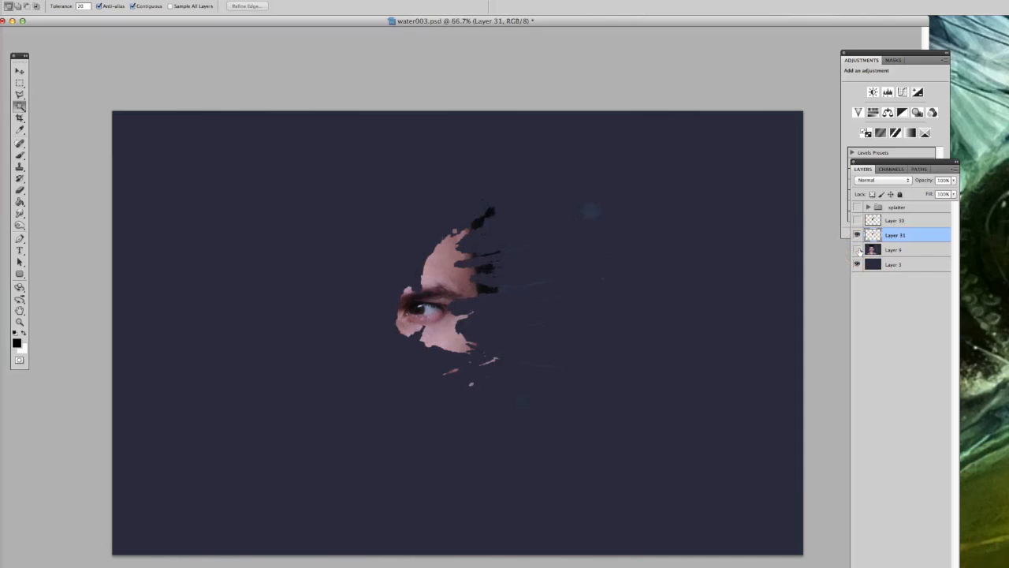
click(857, 249)
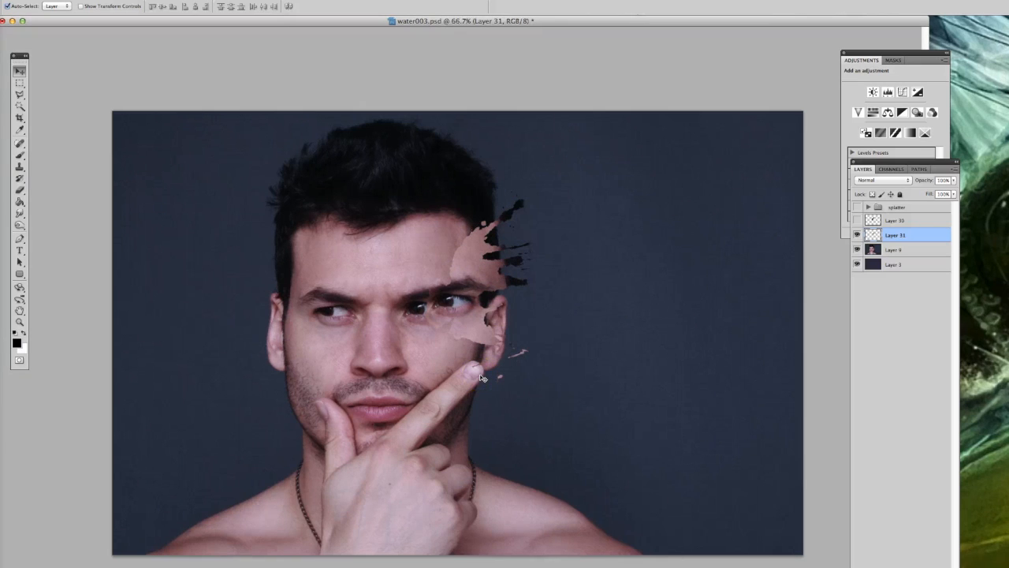
mouse_move(645, 282)
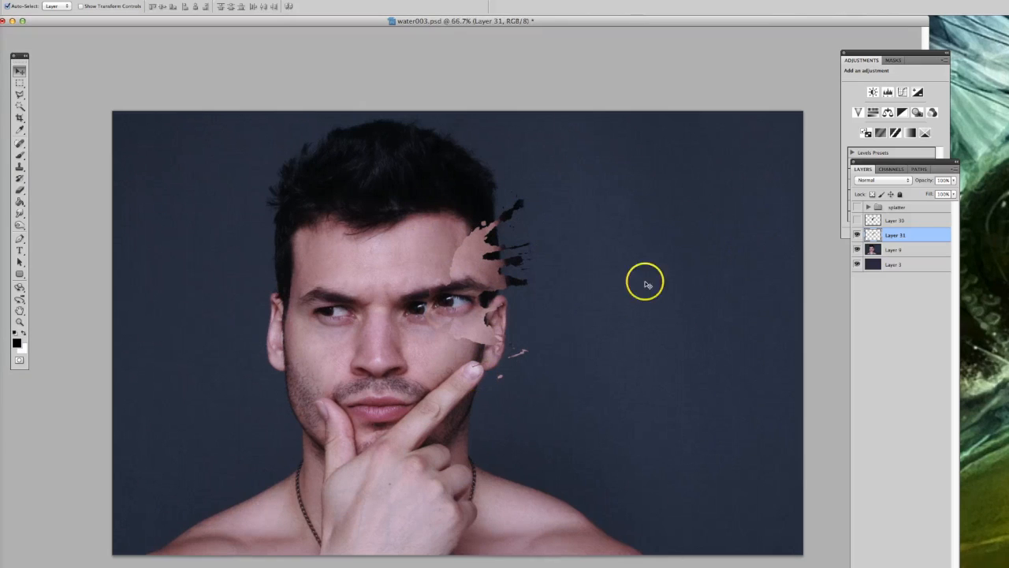
mouse_move(646, 196)
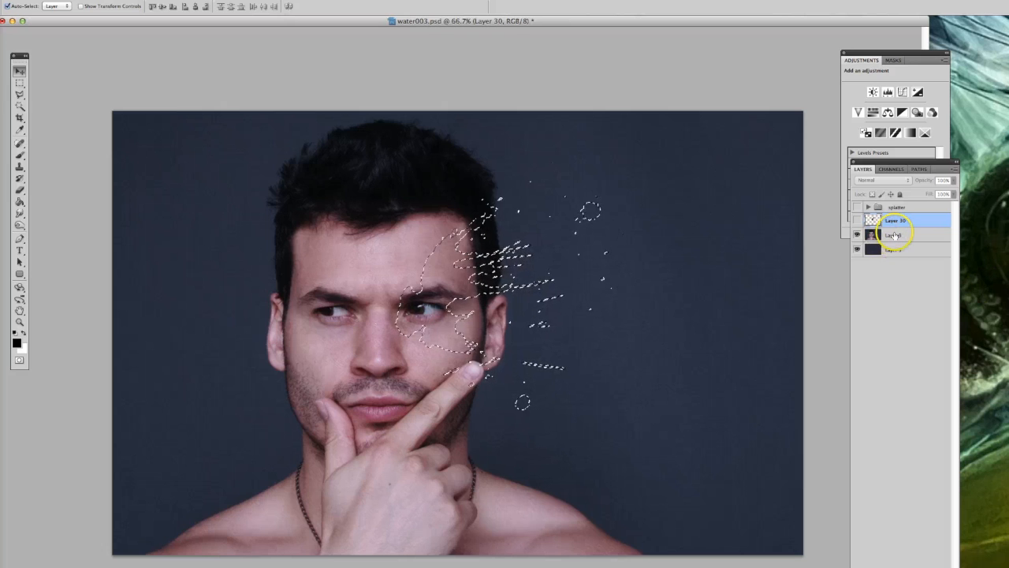
- Delete the splatter-shaped selection from the portrait layer and check the hole against the backdrop
click(896, 233)
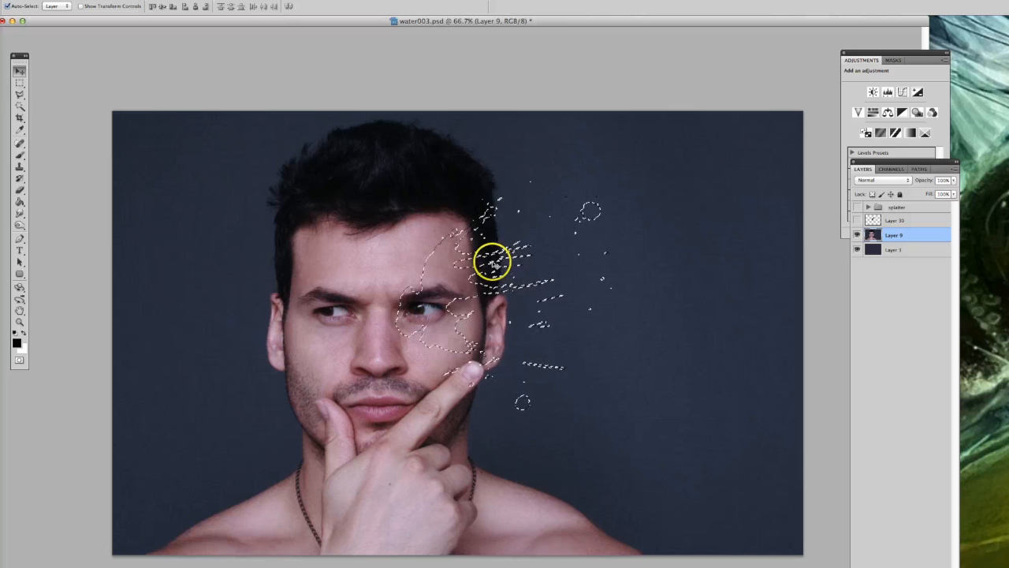
mouse_move(429, 339)
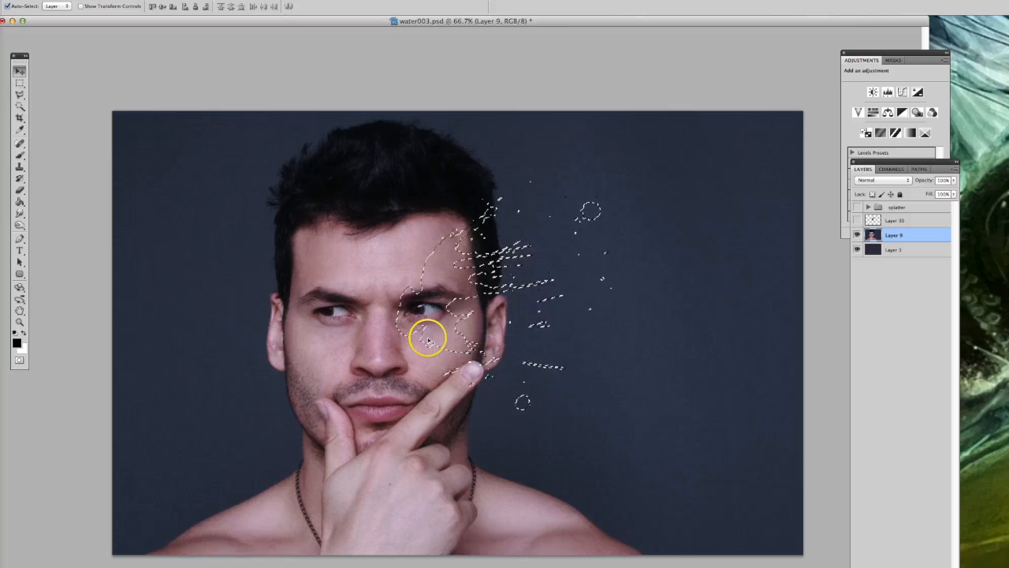
mouse_move(530, 322)
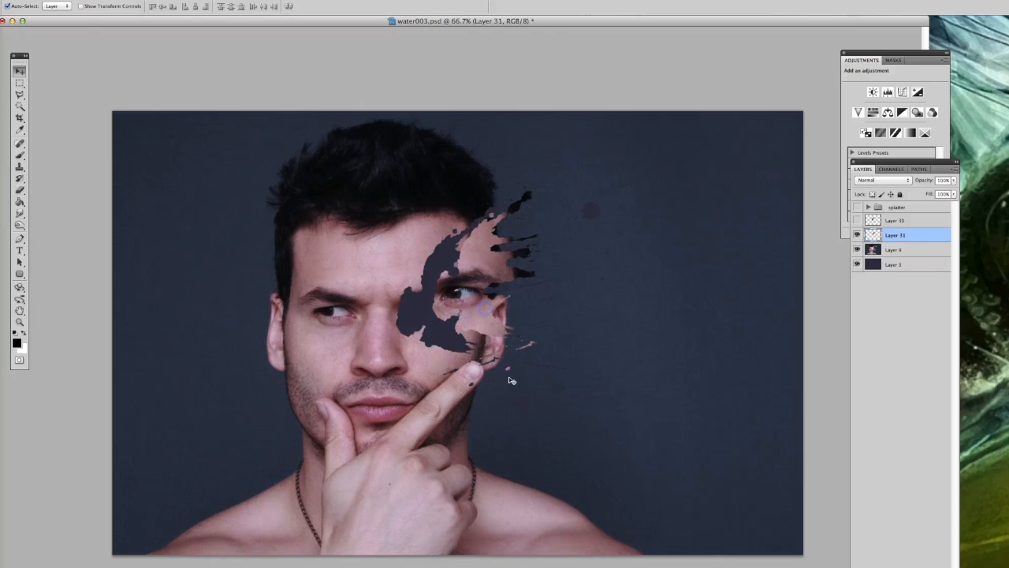
click(856, 249)
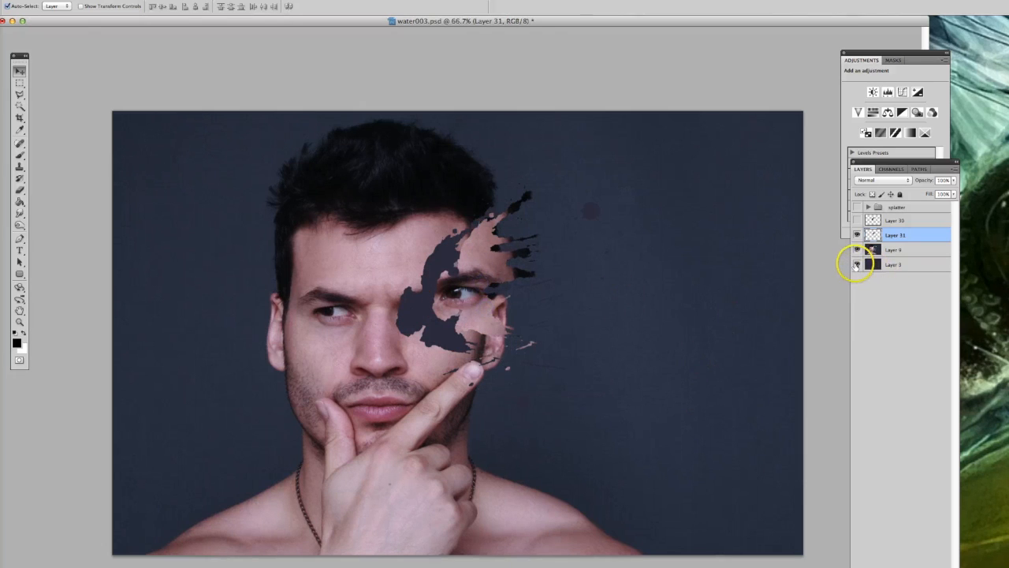
click(857, 265)
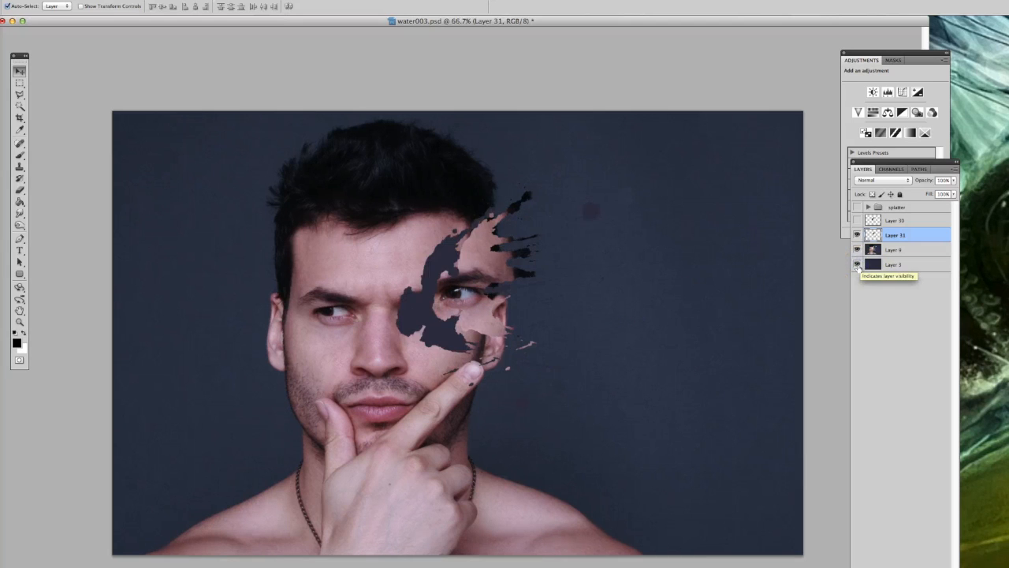
click(892, 249)
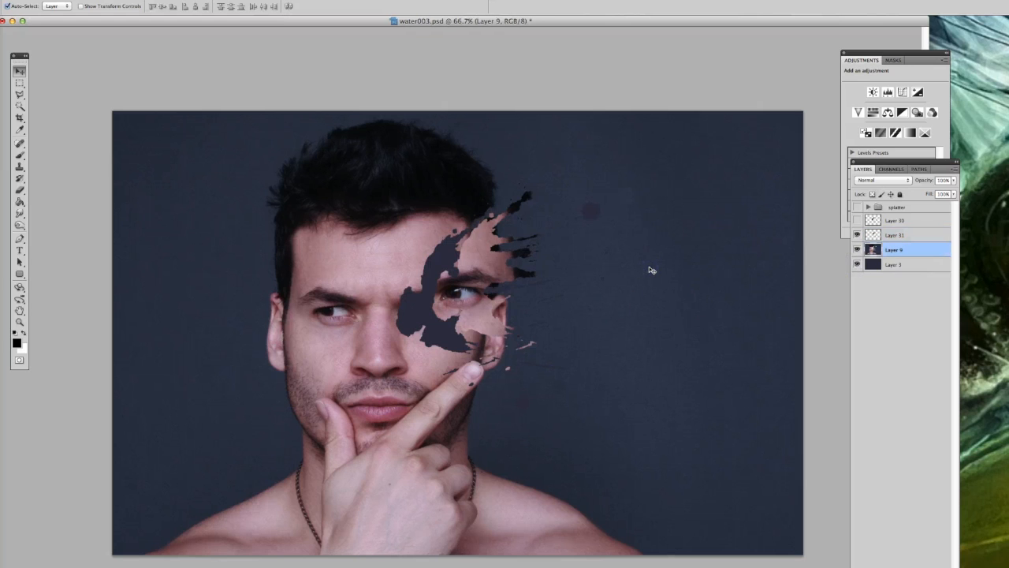
- Copy a dark background patch, place it over the face hole and reorder it beneath the portrait
drag(542, 208, 738, 403)
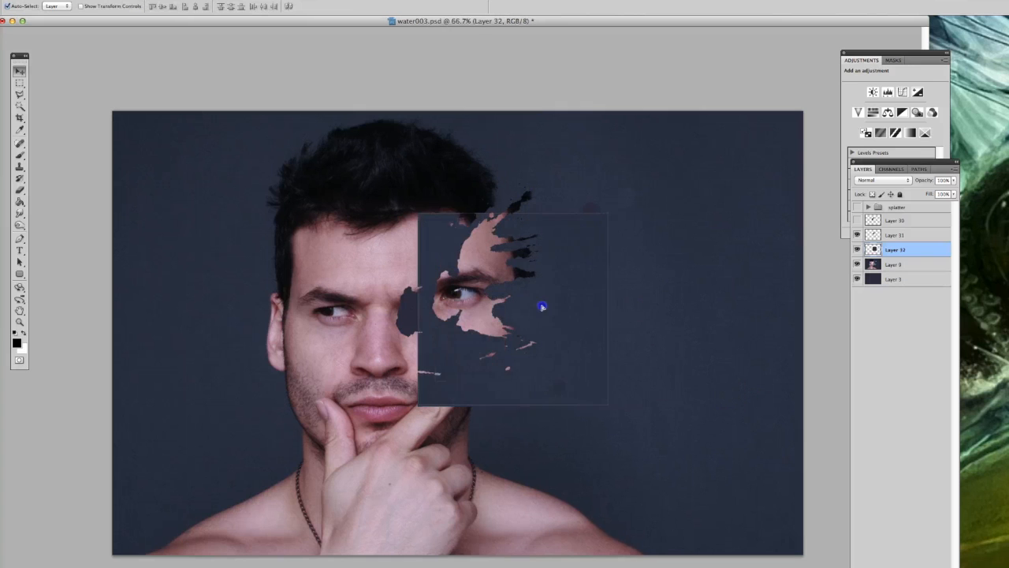
drag(542, 306, 477, 296)
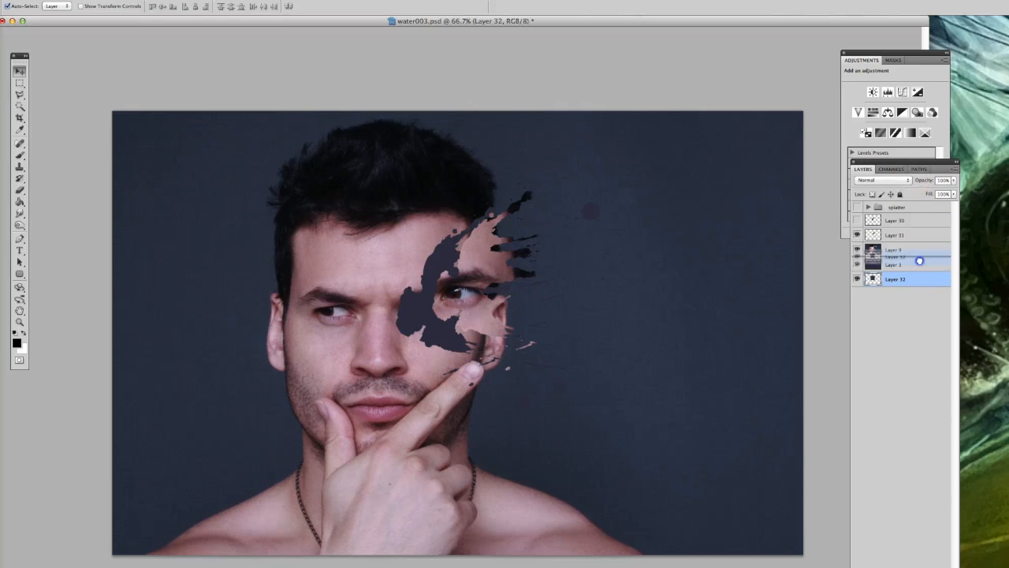
click(895, 235)
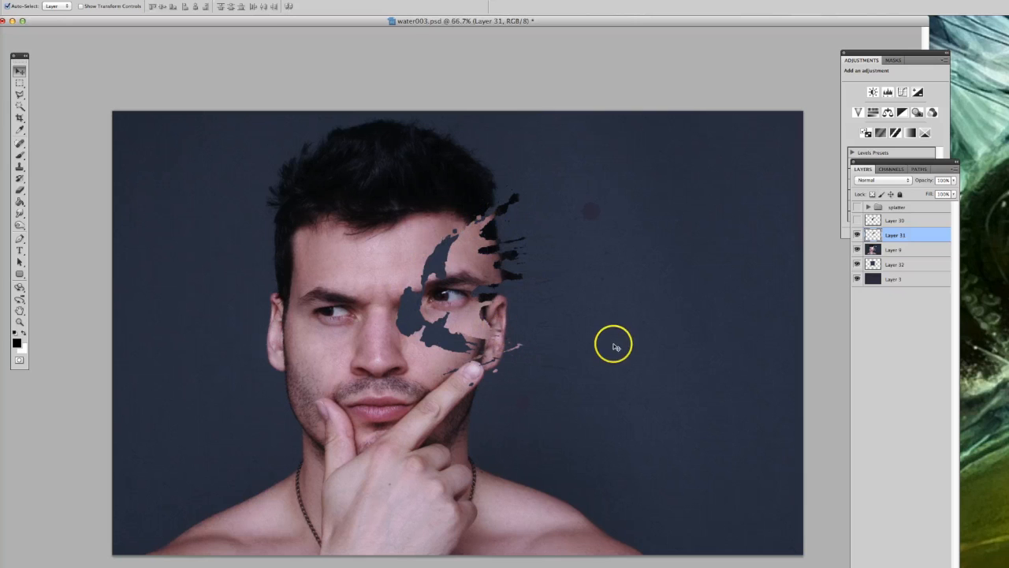
mouse_move(518, 316)
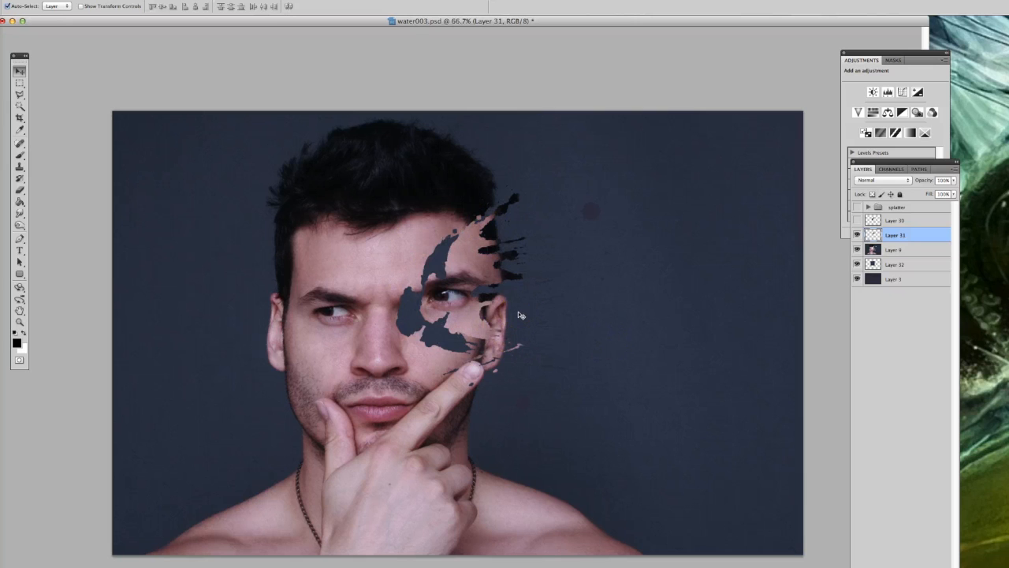
mouse_move(692, 330)
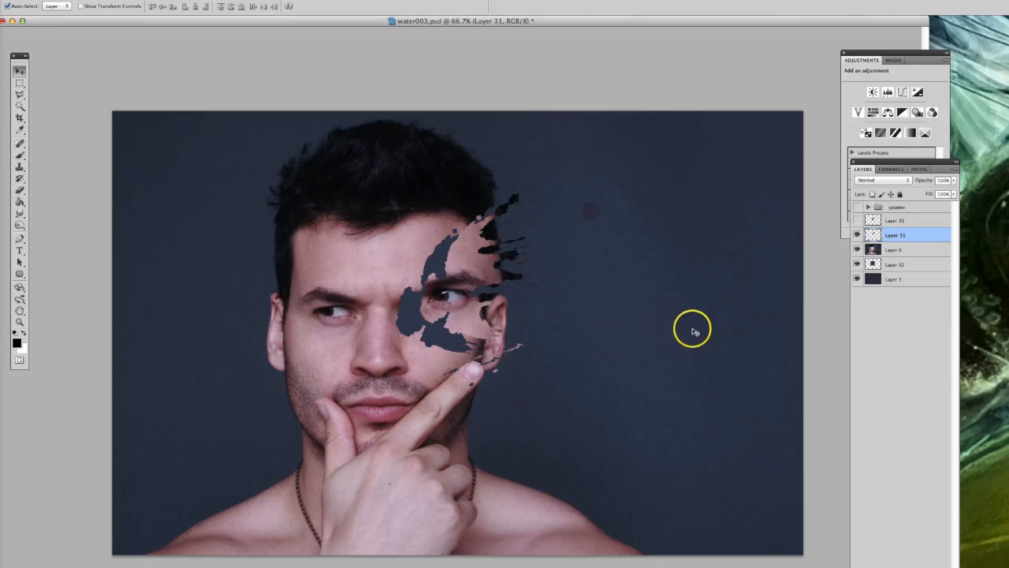
click(895, 221)
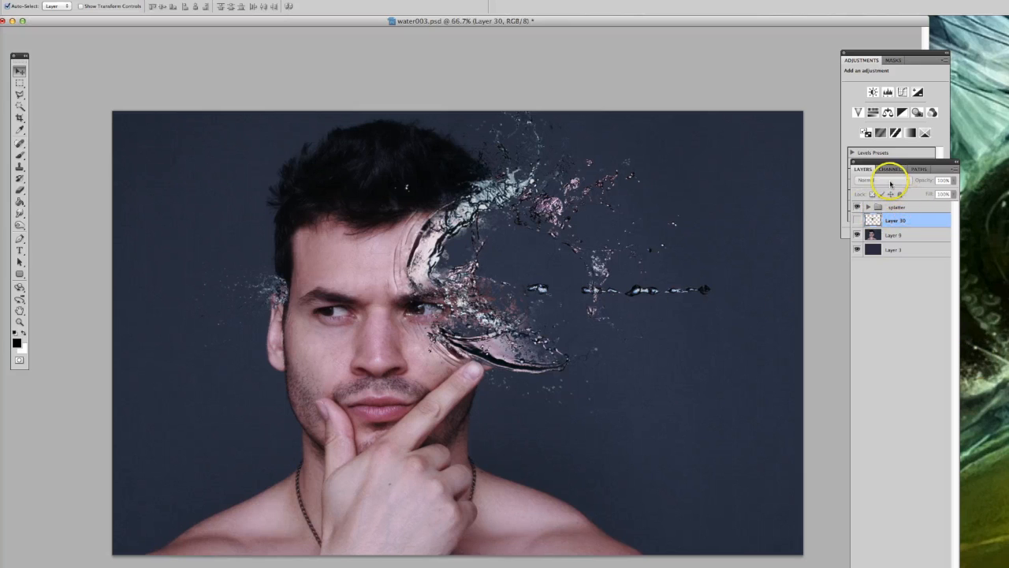
- Show the water splash layer, leave its blend mode unchanged and hide the black ink splatter layer
click(873, 221)
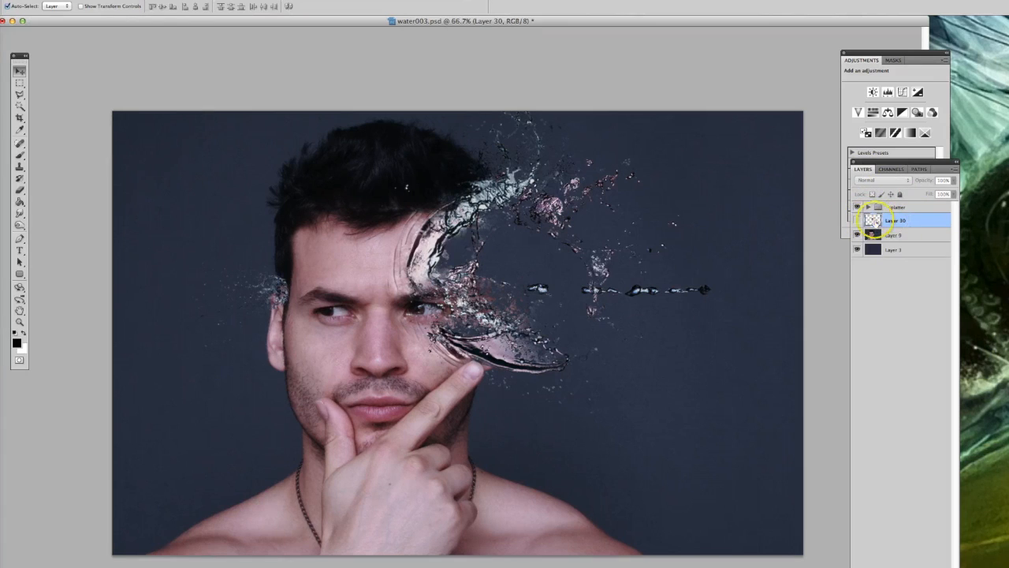
click(883, 180)
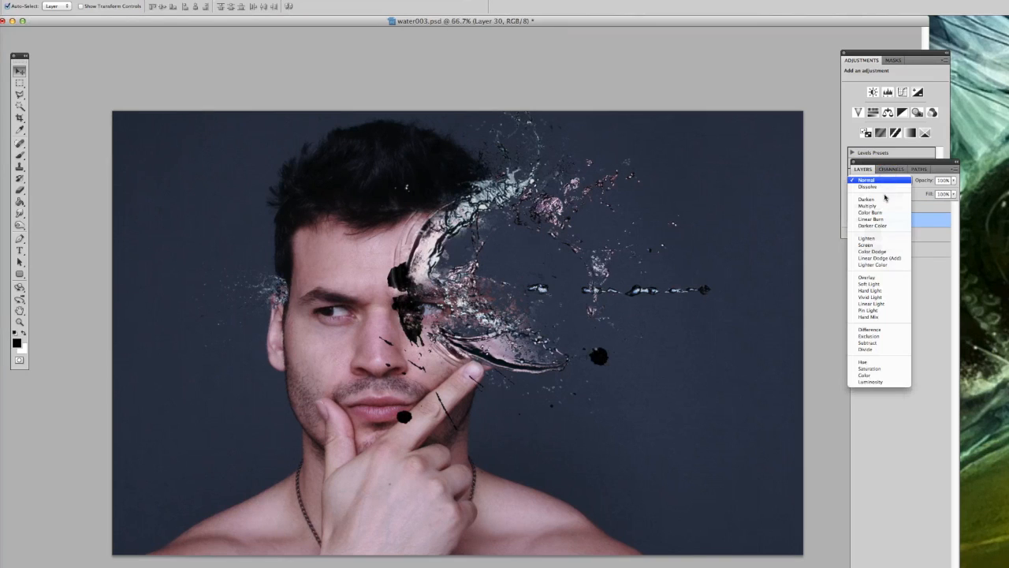
mouse_move(883, 238)
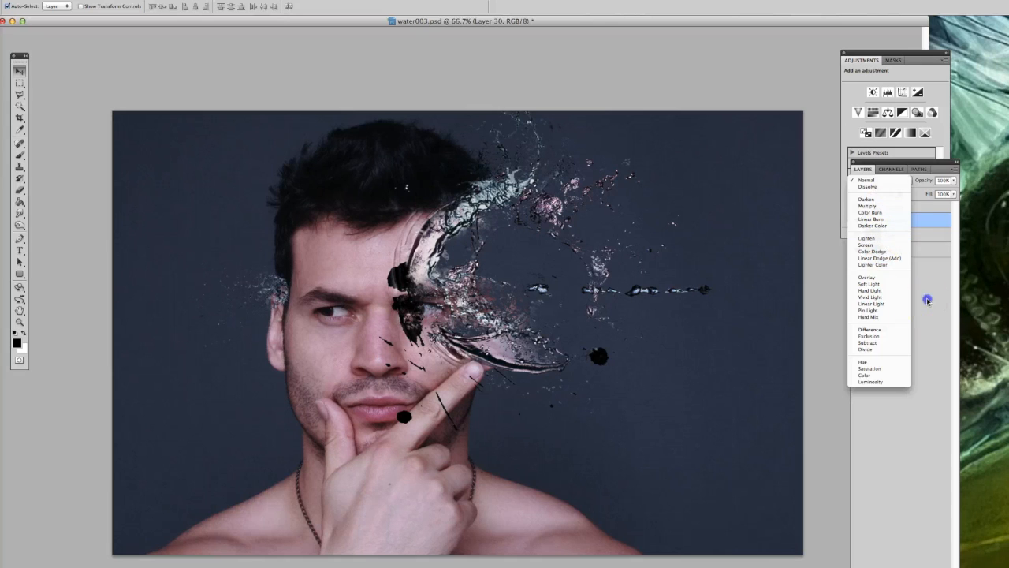
click(867, 180)
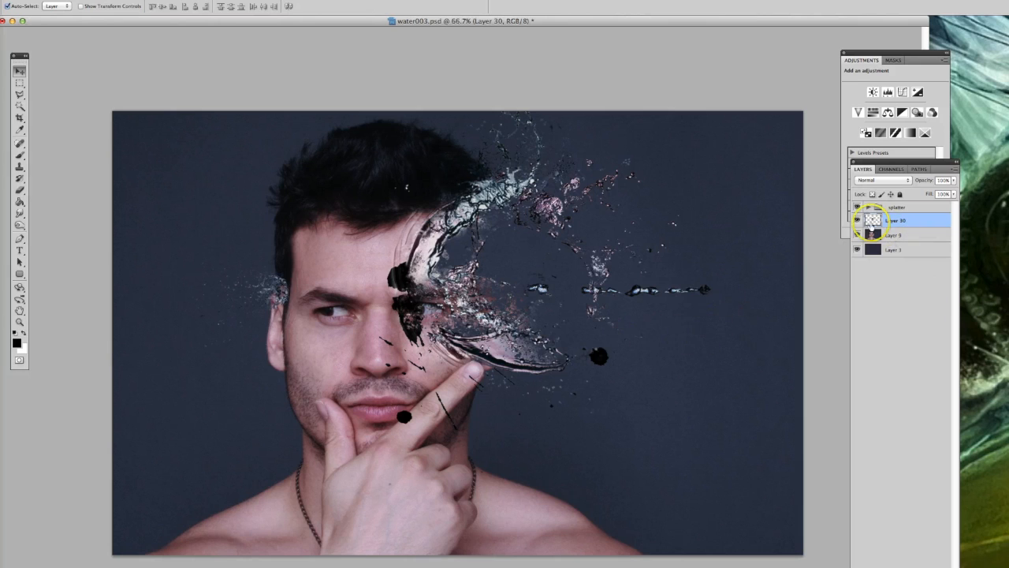
click(857, 221)
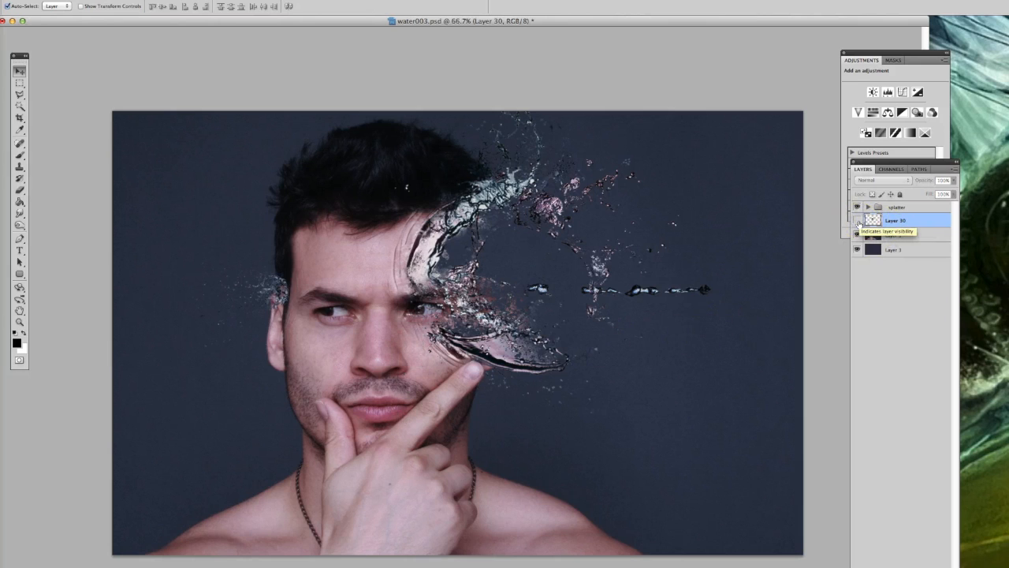